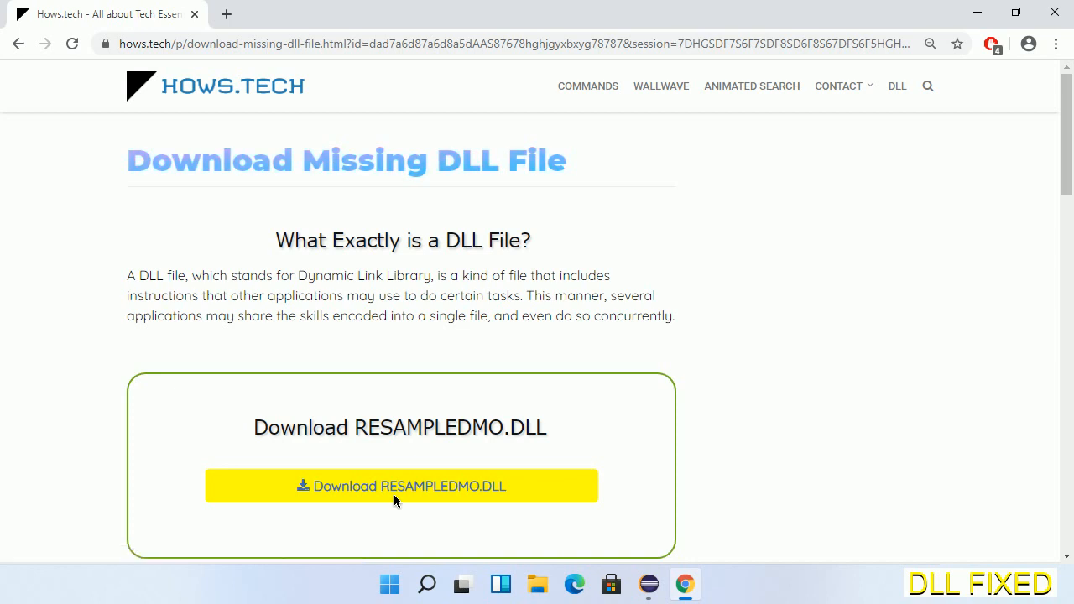
Download RESAMPLEDMO.DLL from hows.tech into Downloads and show it in its folder
left_click(224, 14)
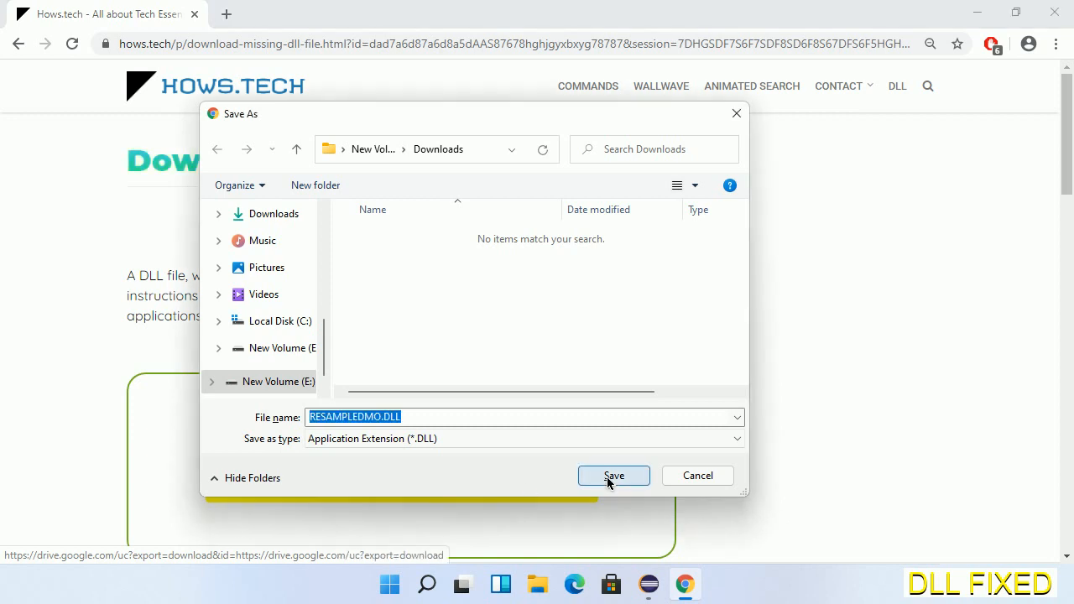
left_click(615, 476)
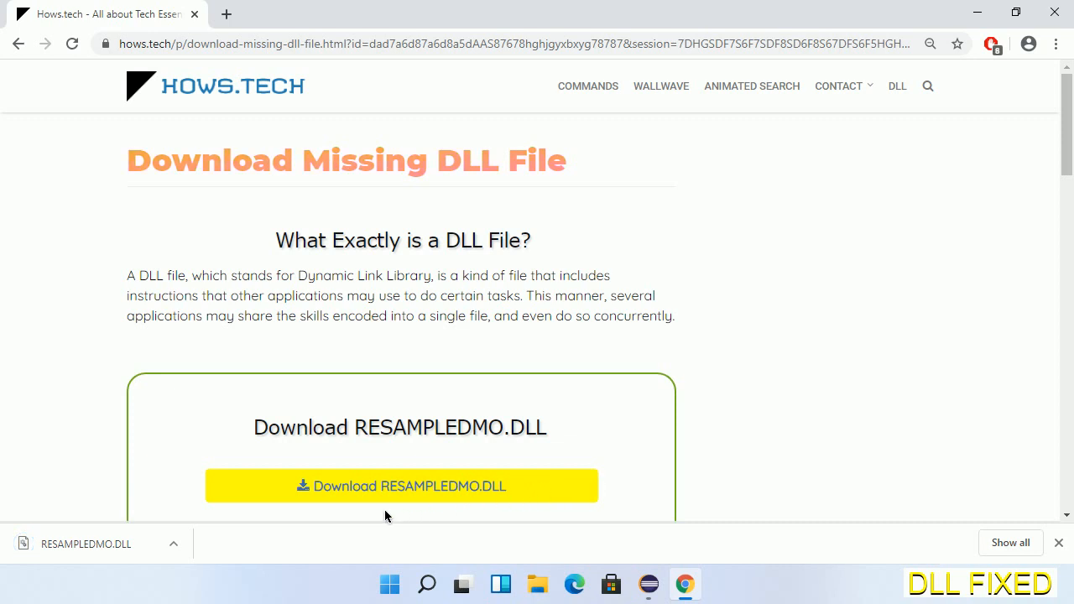
left_click(175, 543)
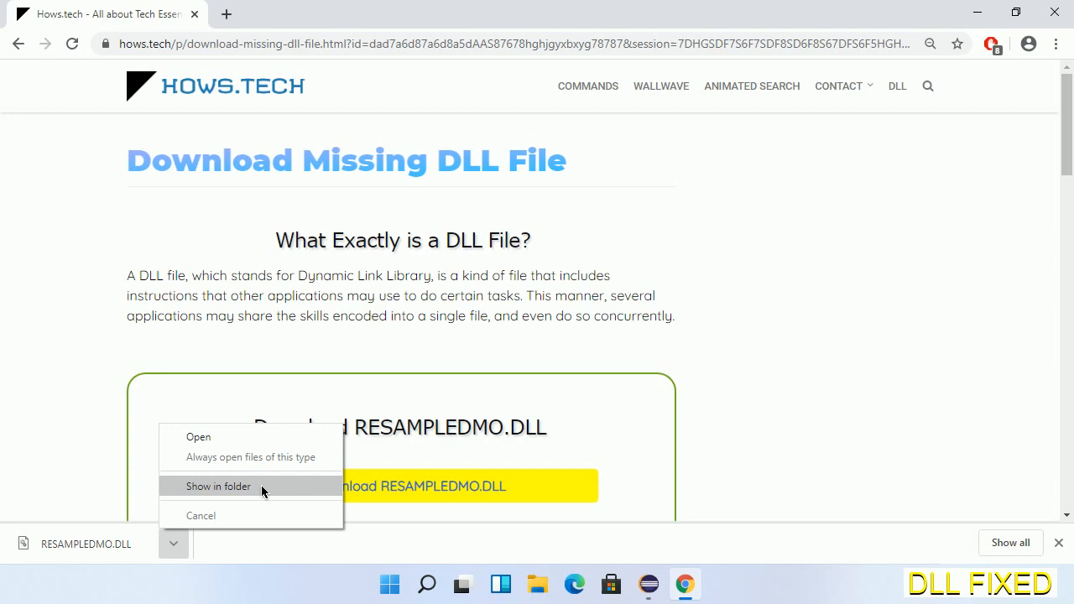
left_click(219, 487)
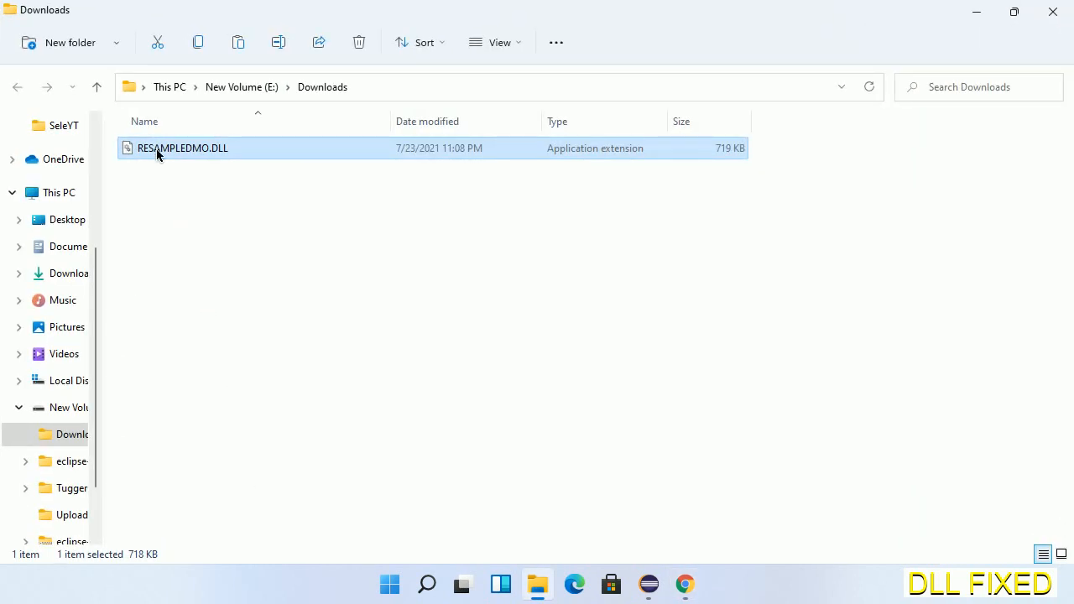
Bring up the context menu for RESAMPLEDMO.DLL in Downloads to copy it
right_click(157, 148)
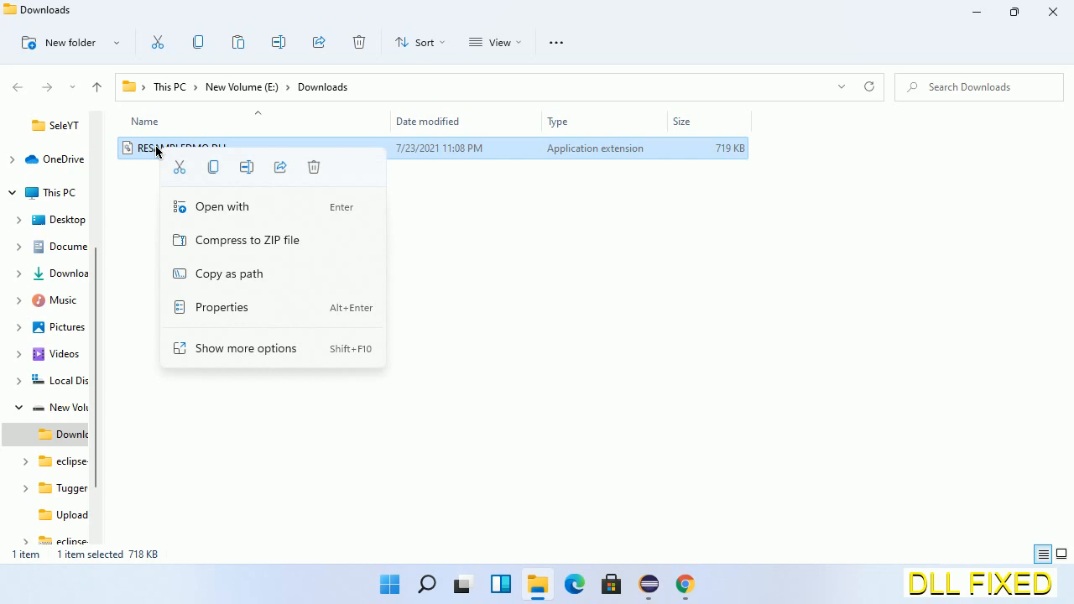
mouse_move(179, 166)
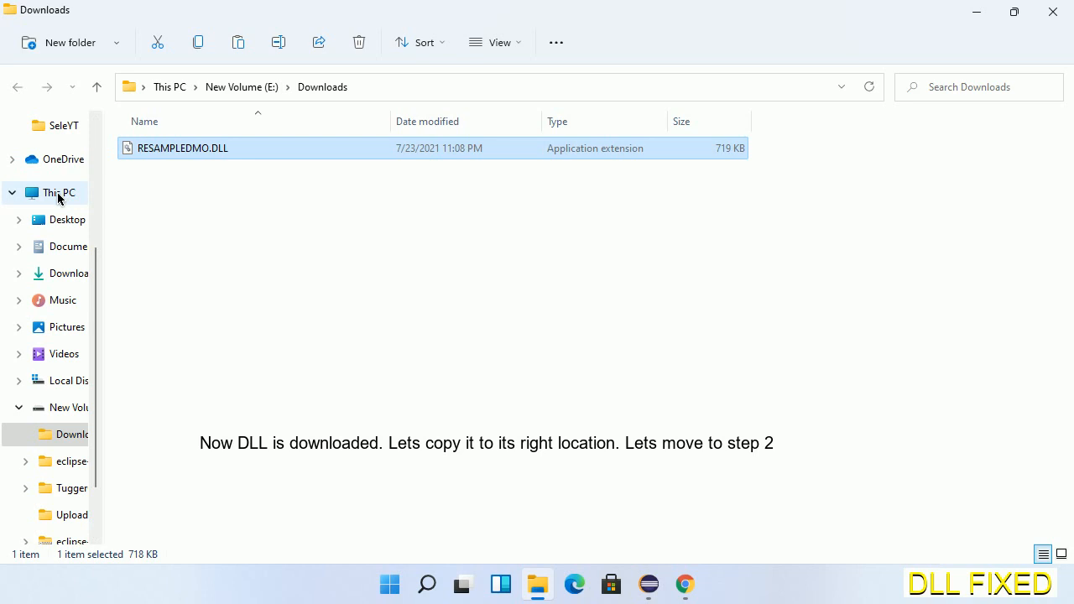
Navigate This PC > C: > Windows > System32 and paste the DLL with administrator permission
left_click(57, 192)
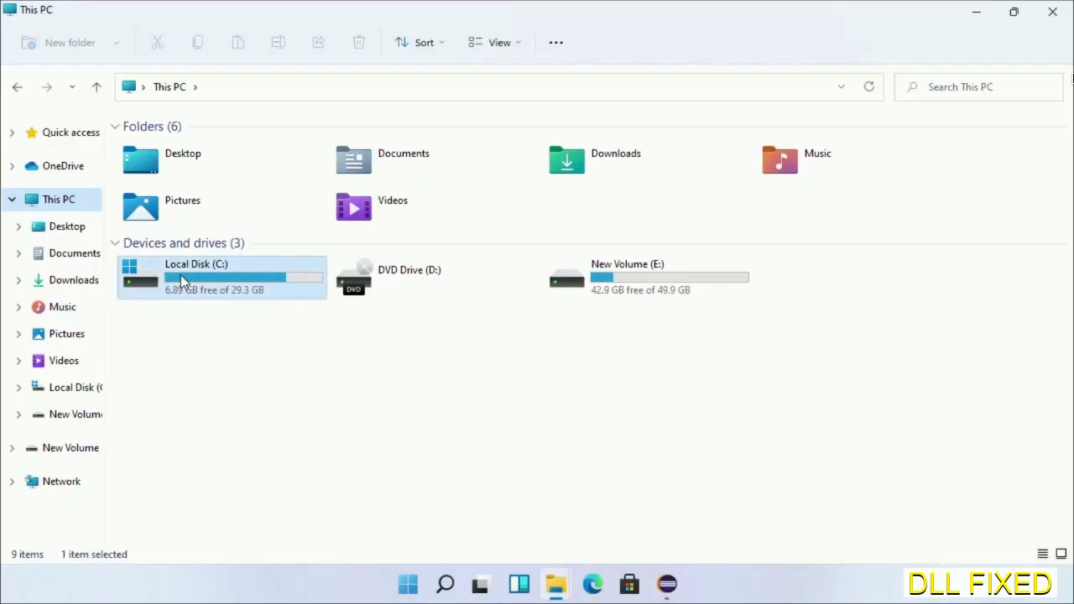
double_click(194, 264)
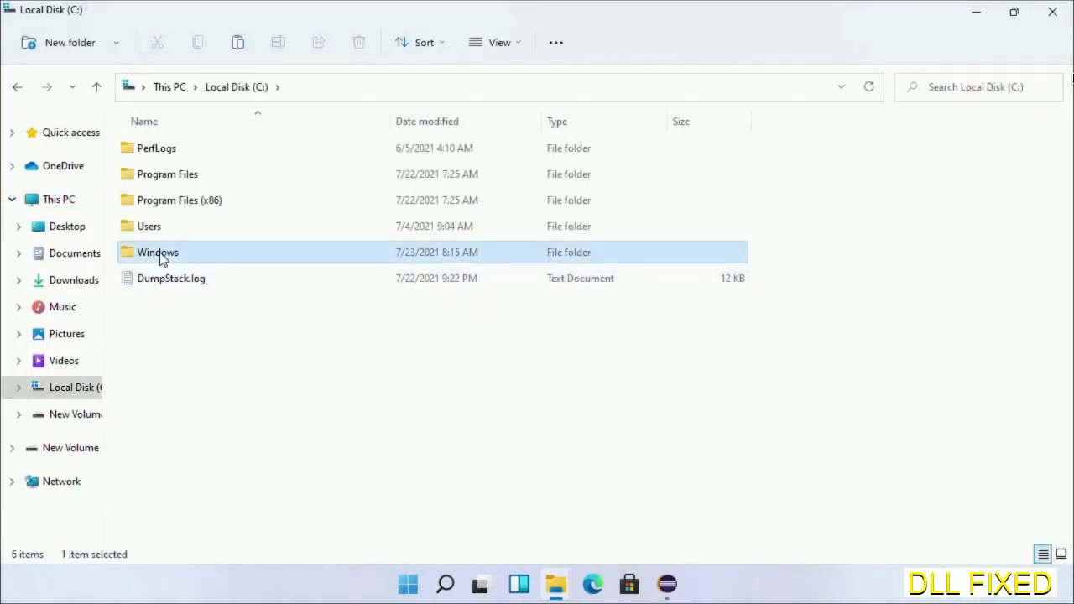
double_click(158, 252)
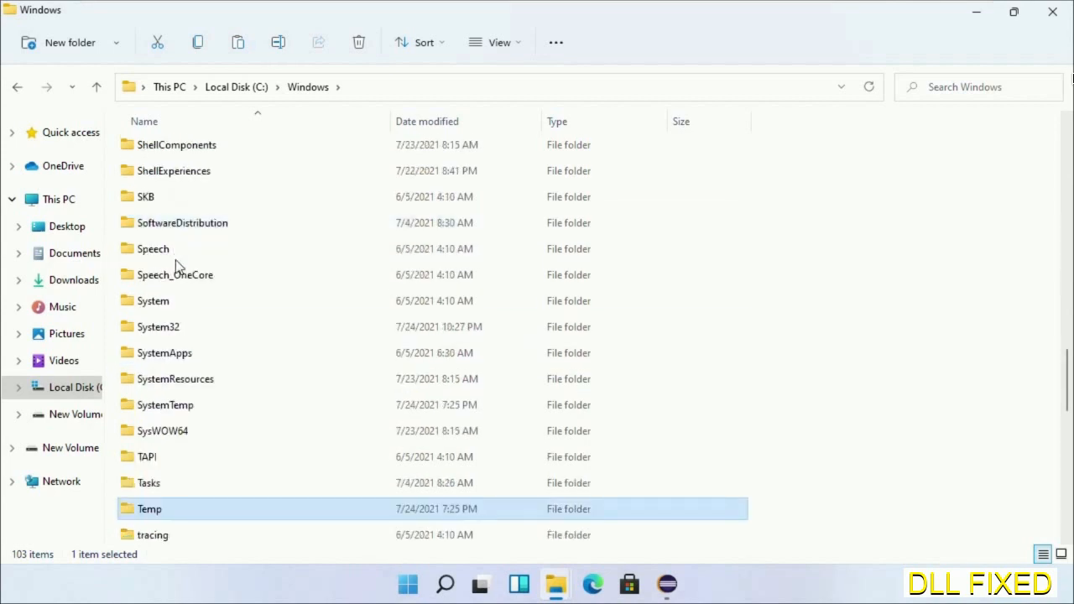
double_click(157, 326)
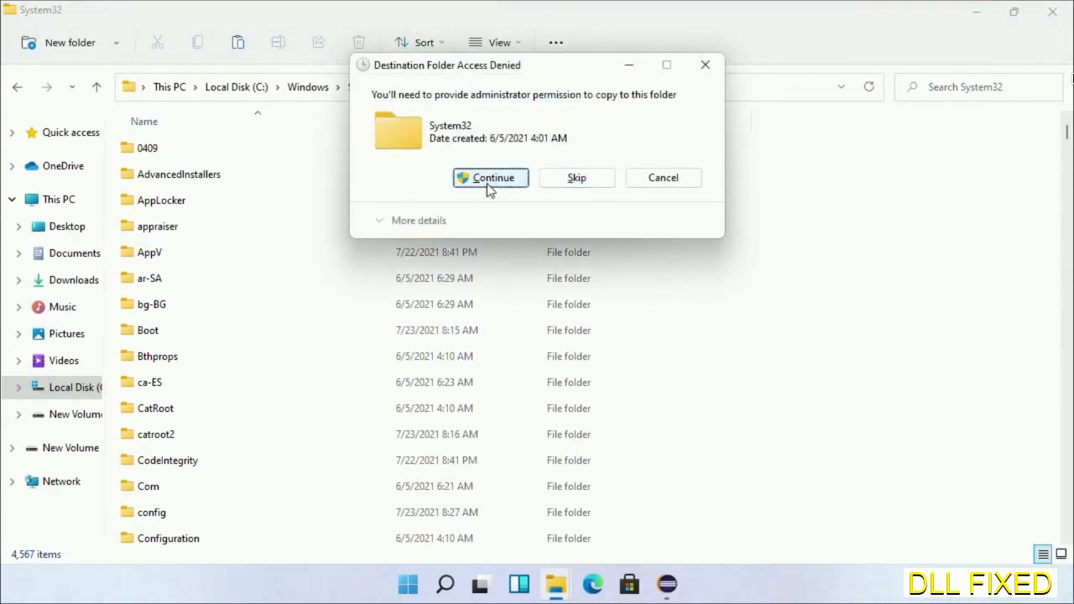
left_click(490, 178)
type("task")
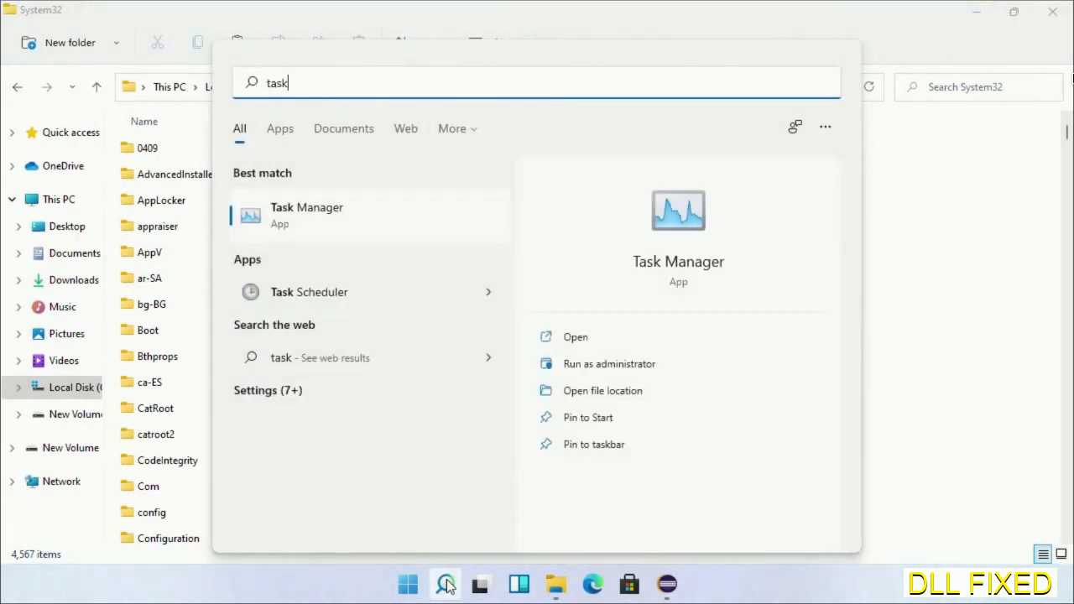
Launch Task Manager as administrator and start a new task, browsing for the program
right_click(305, 214)
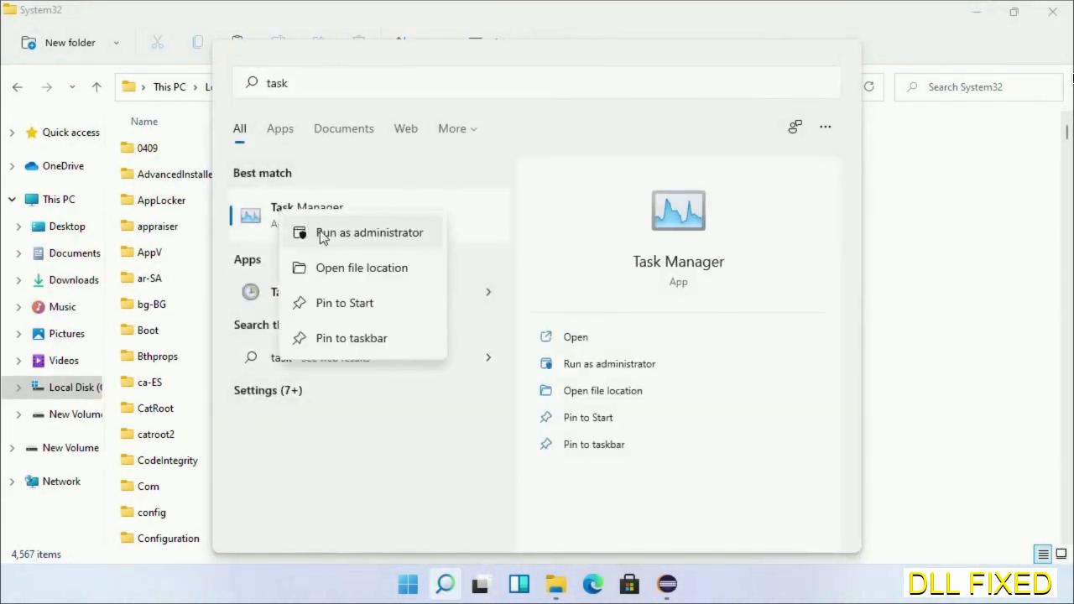
left_click(370, 231)
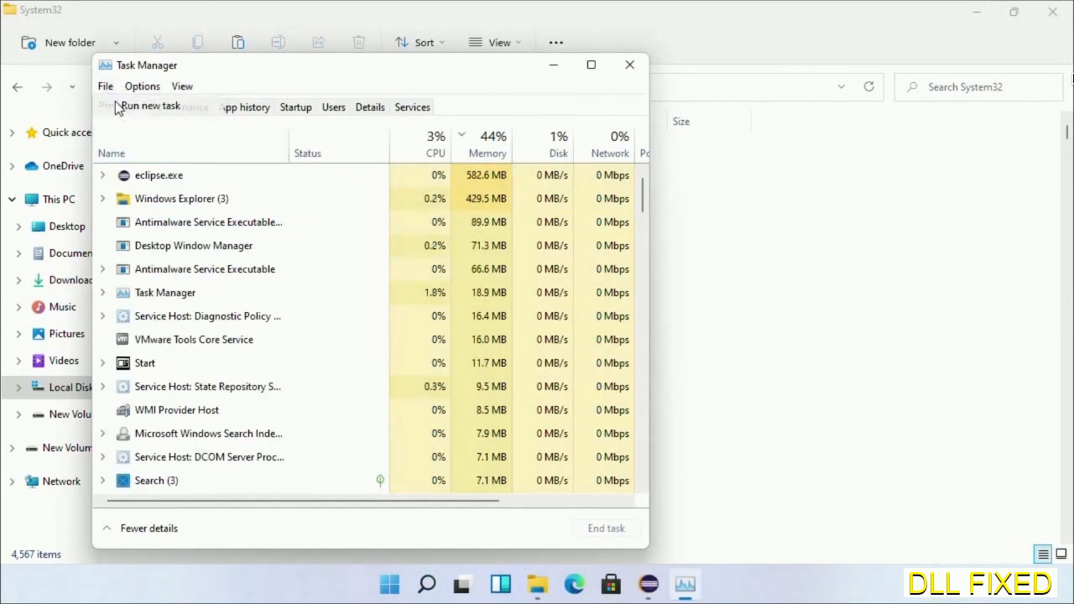
left_click(152, 106)
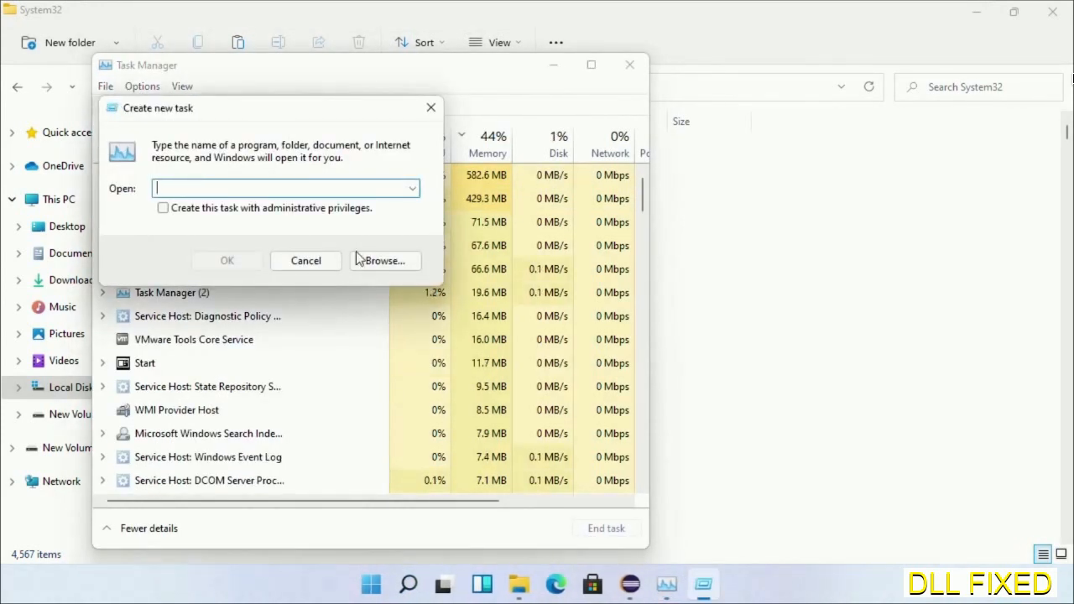
left_click(386, 261)
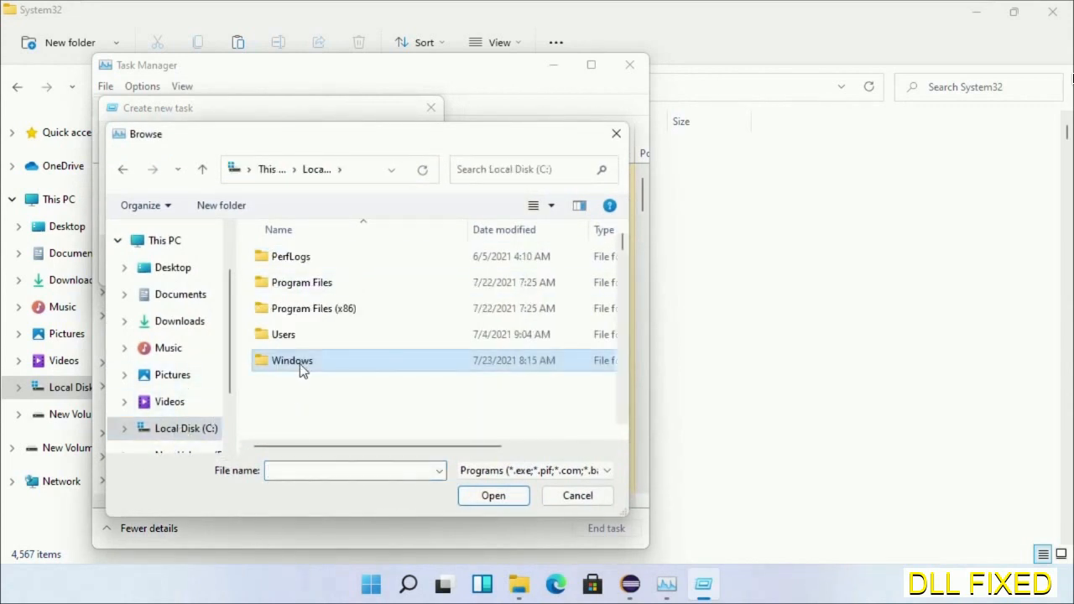
Pick cmd.exe from Windows\System32 and run it with administrative privileges
double_click(292, 359)
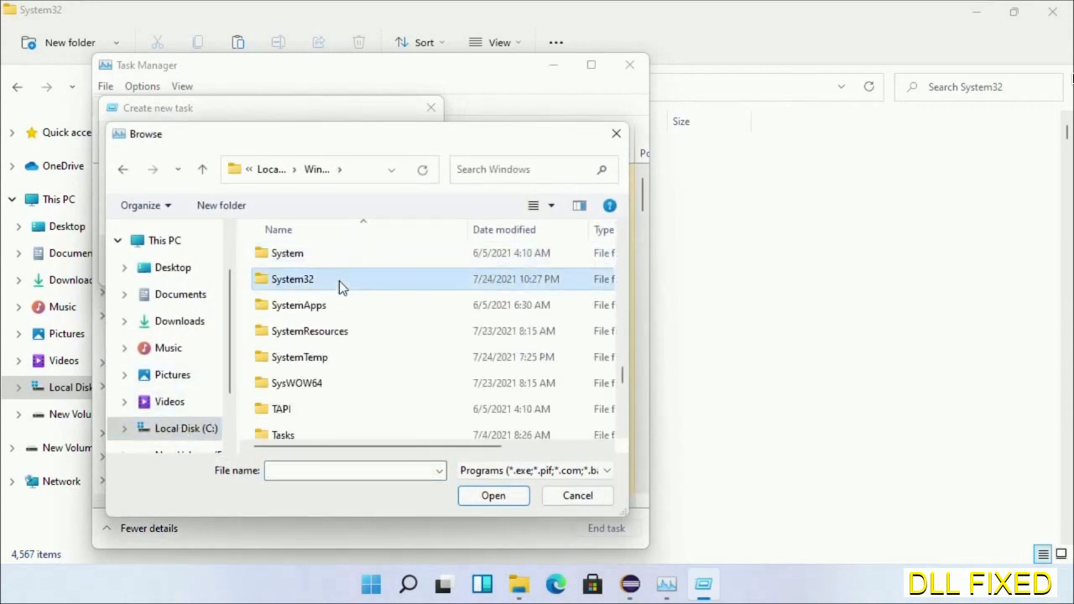
double_click(292, 279)
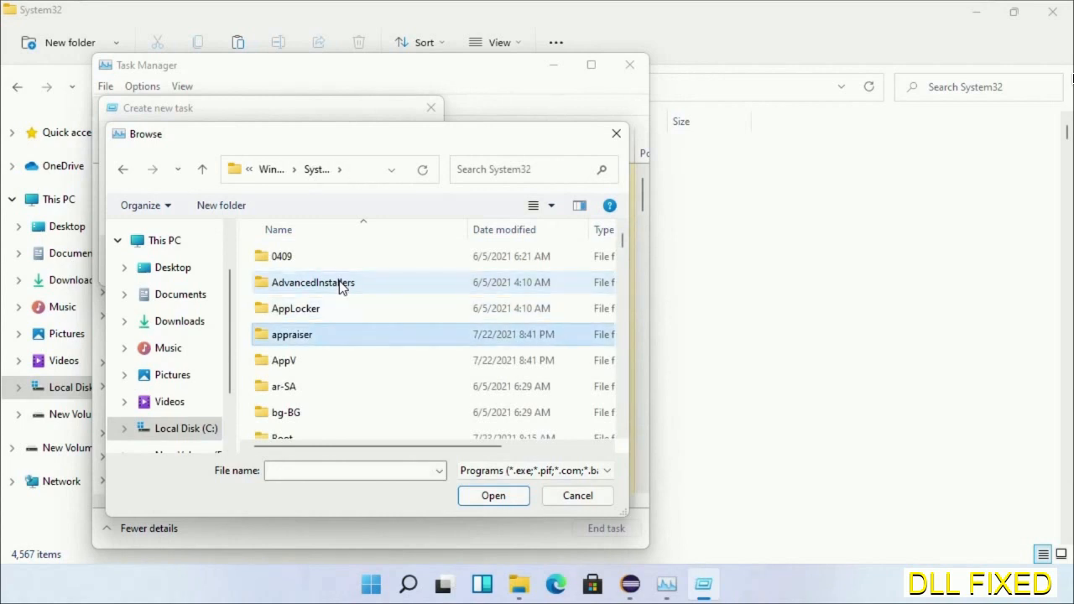
scroll("down", 3)
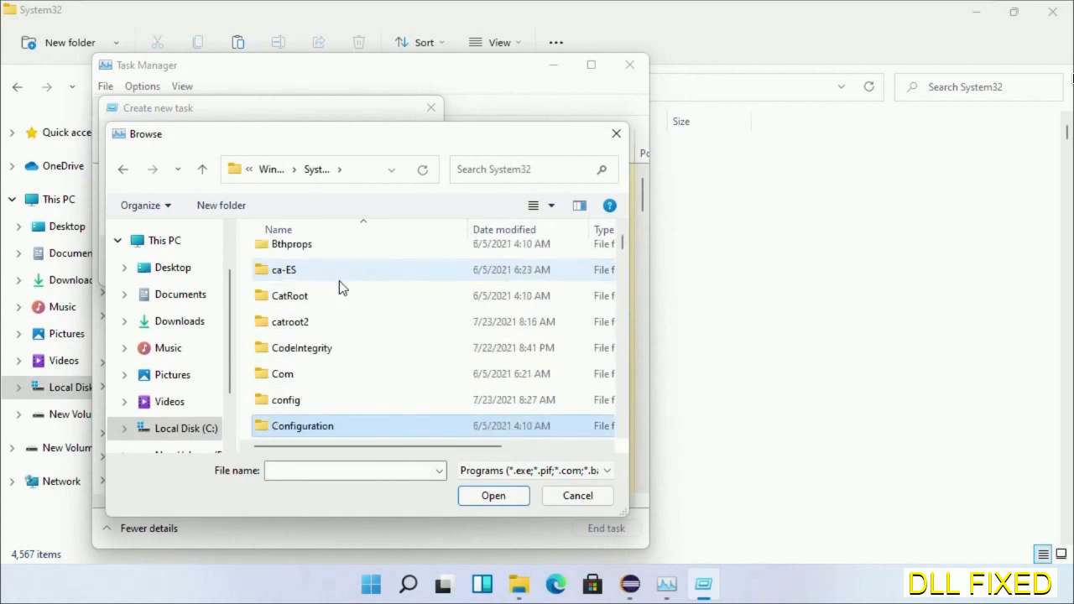
scroll("down", 3)
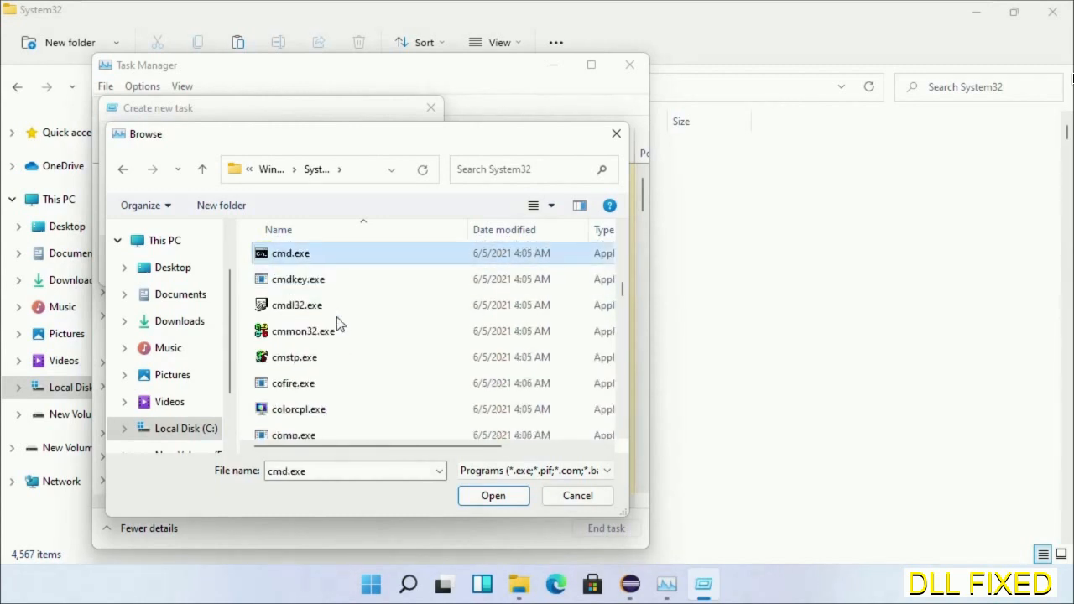
left_click(493, 495)
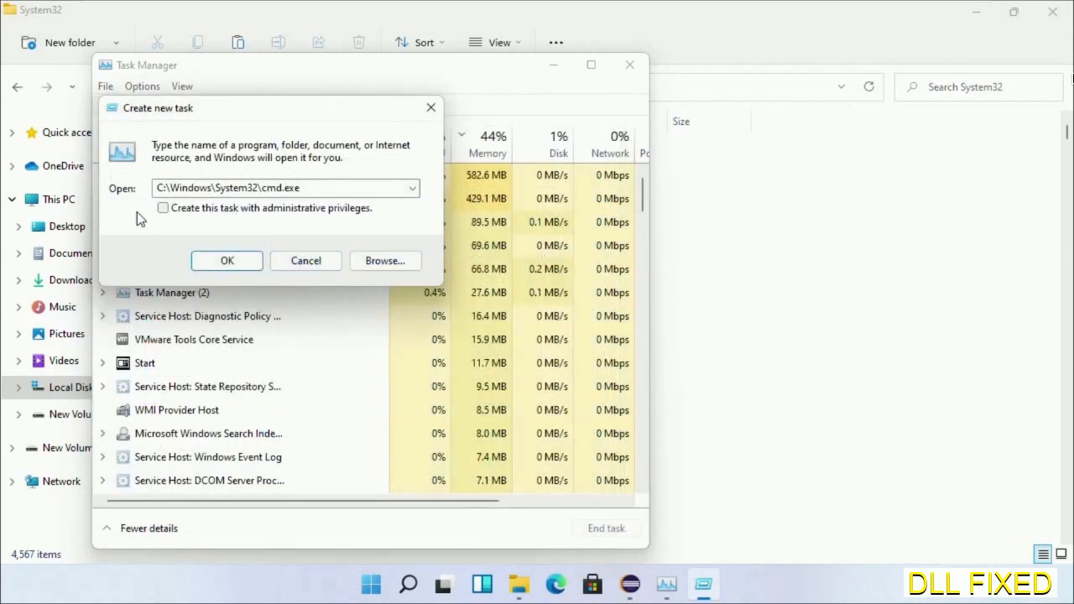
left_click(163, 208)
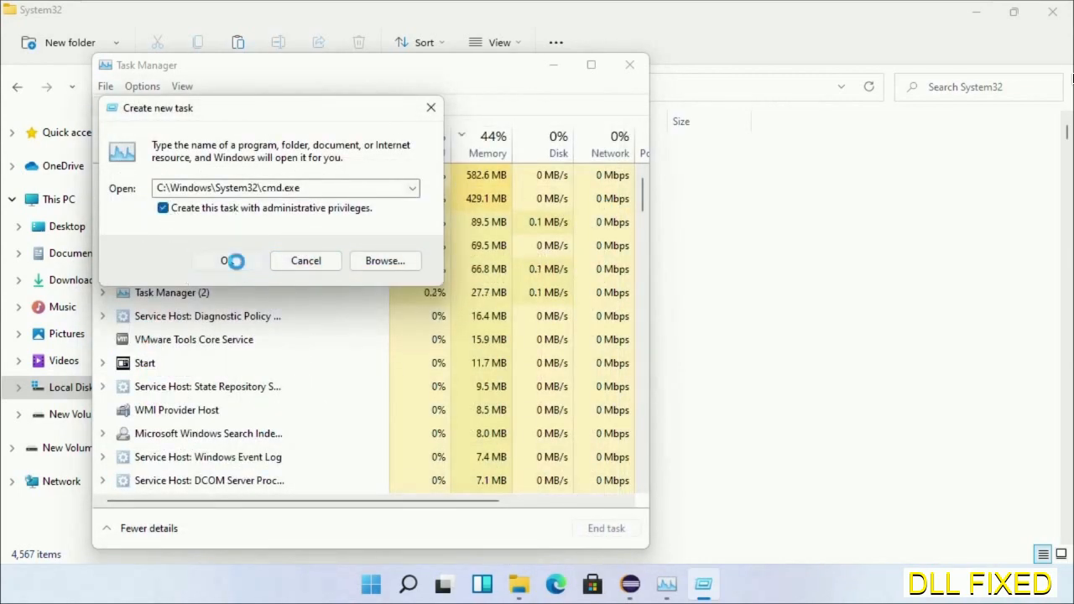
left_click(228, 262)
type("chkdsk c /f /r")
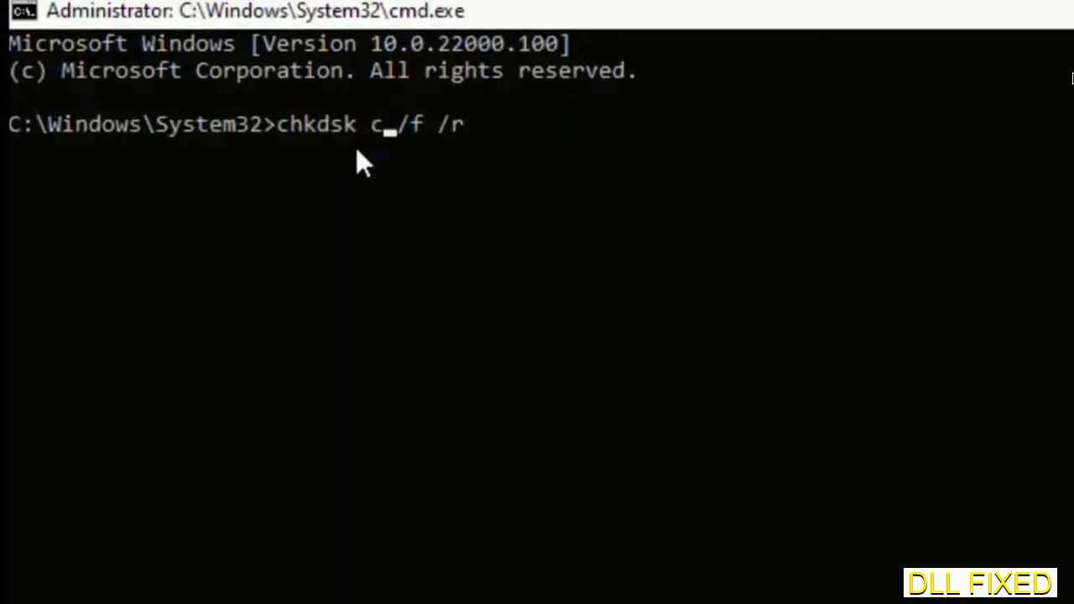
Run chkdsk c: /f /r, answer Y to schedule it, then run sfc /scannow
type(":")
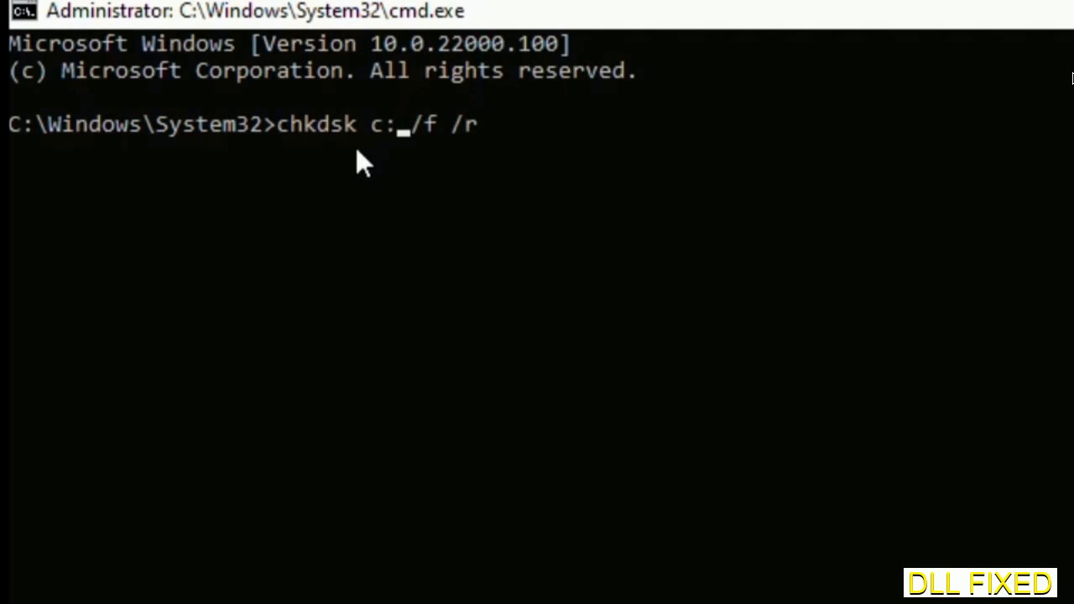
key("Enter")
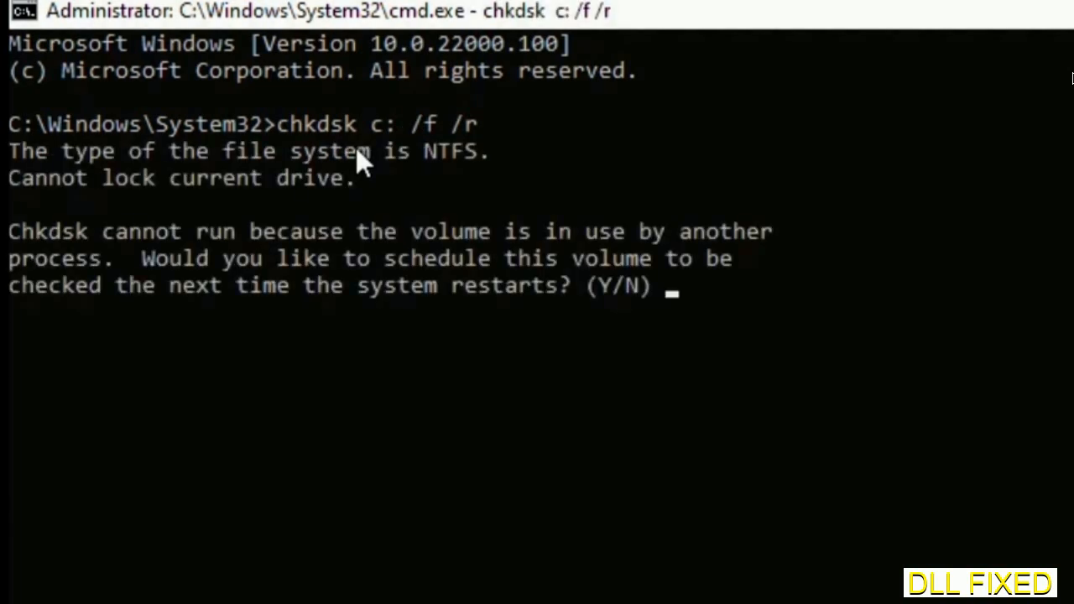
type("Y")
type("s")
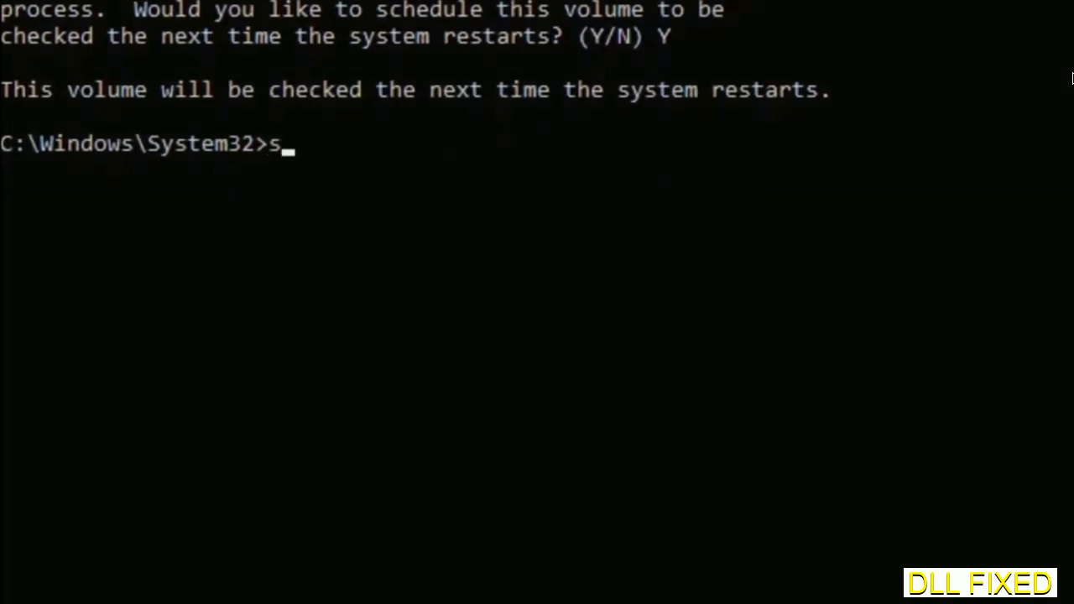
type("fc /s")
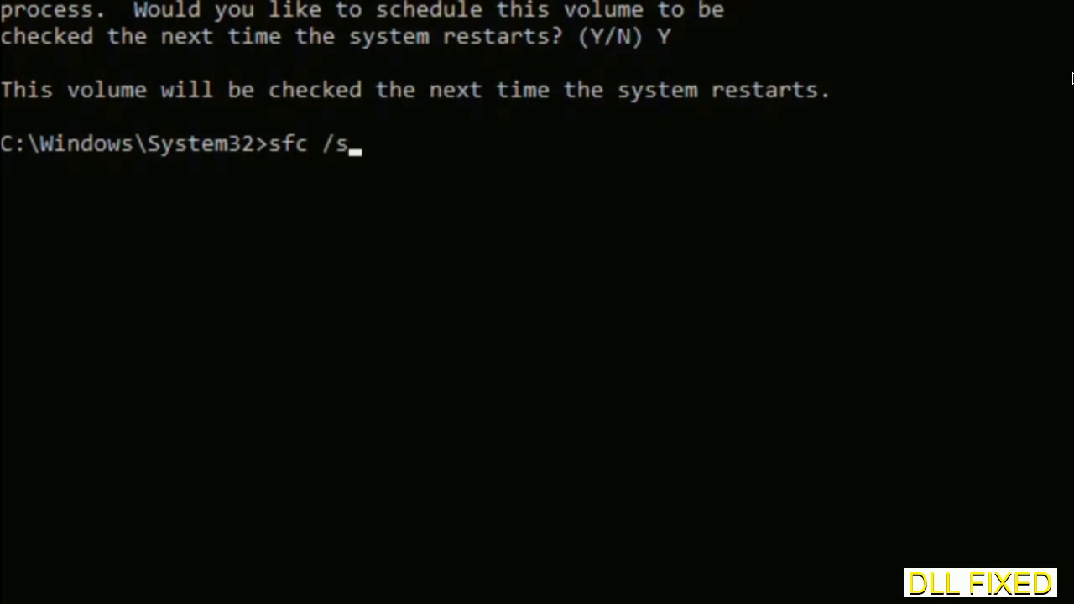
type("cannow")
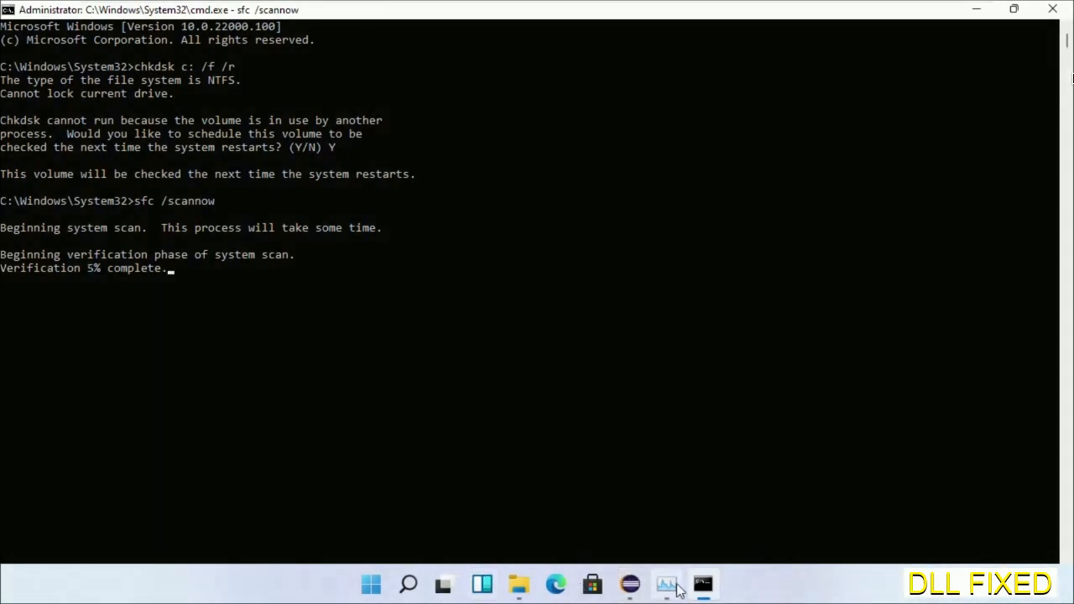
From Task Manager's File > Run new task, open another elevated cmd.exe
left_click(664, 584)
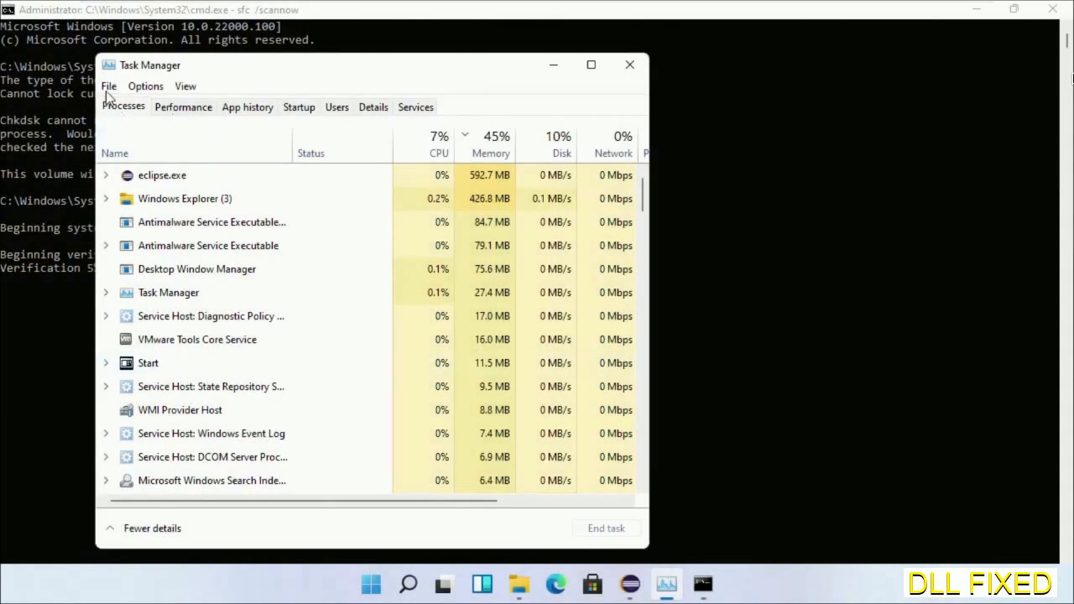
left_click(107, 85)
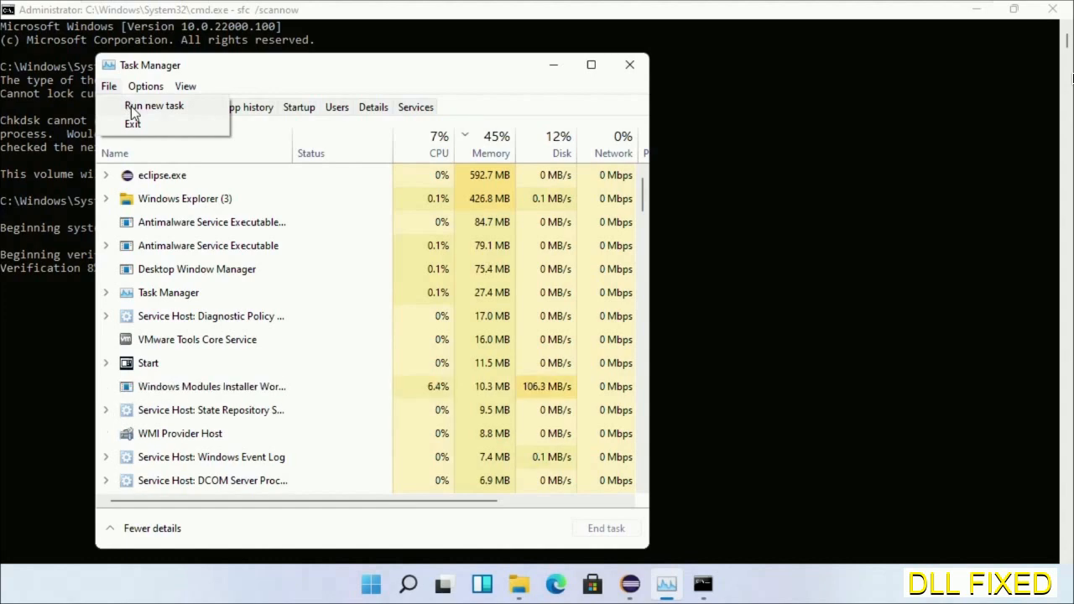
left_click(153, 104)
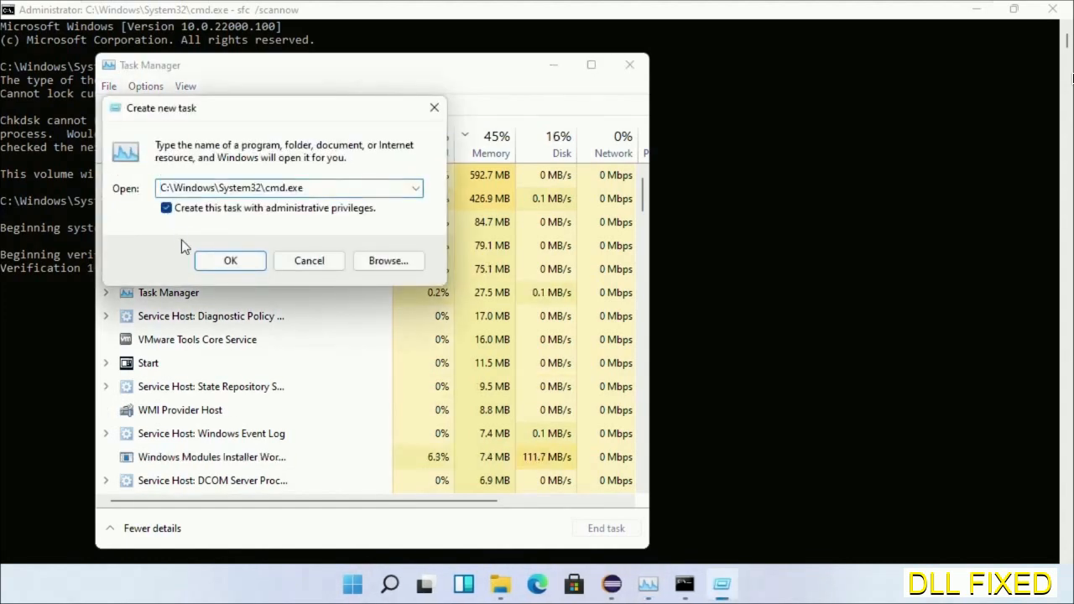
left_click(230, 260)
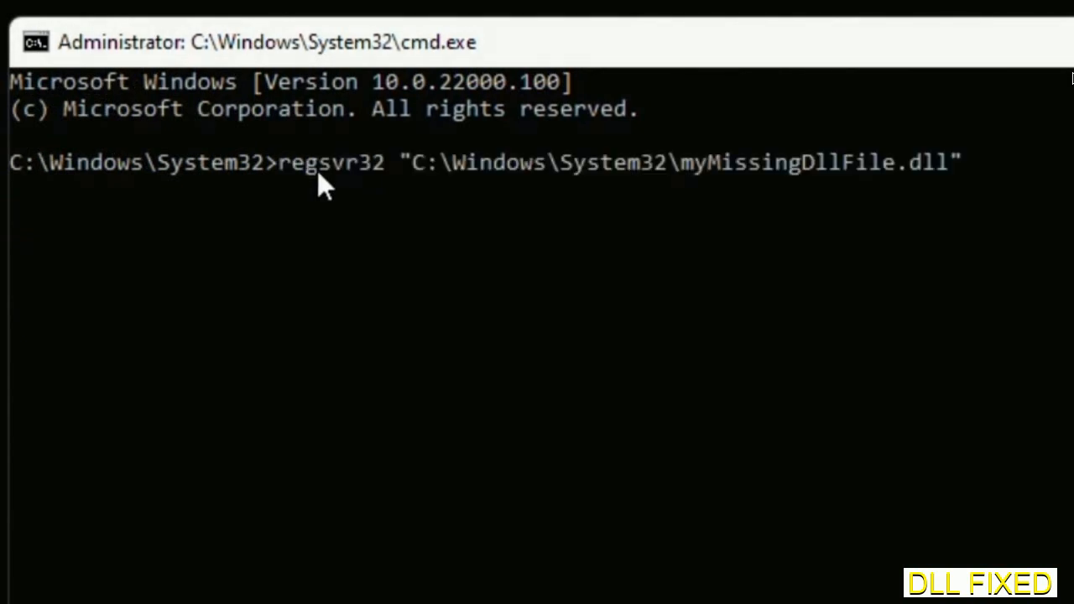
mouse_move(686, 183)
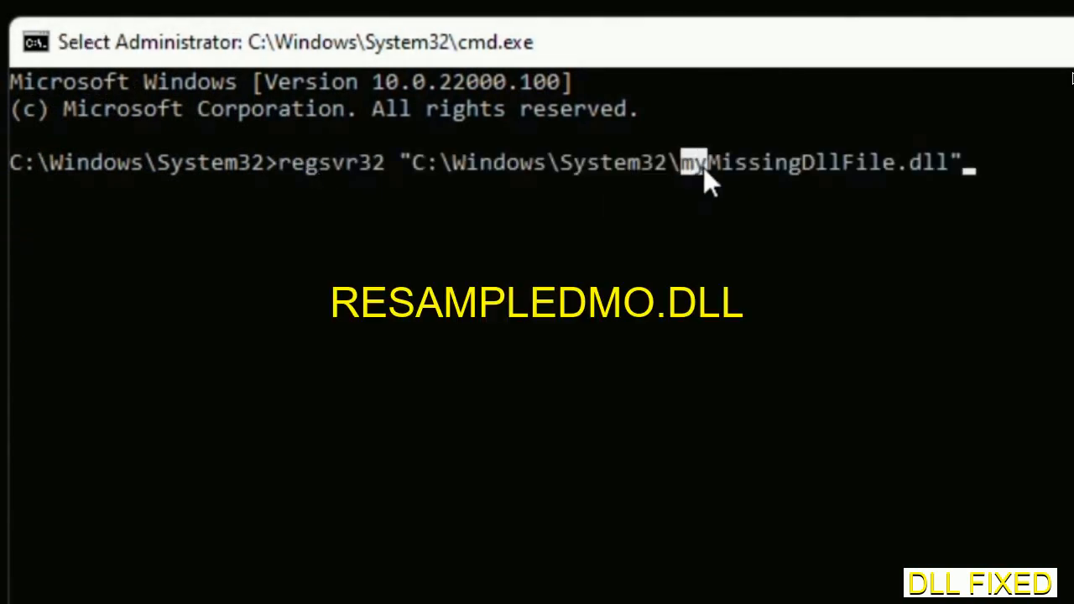
Select the start of myMissingDllFile.dll in the regsvr32 command, then open Windows search
left_click_drag(679, 161, 953, 161)
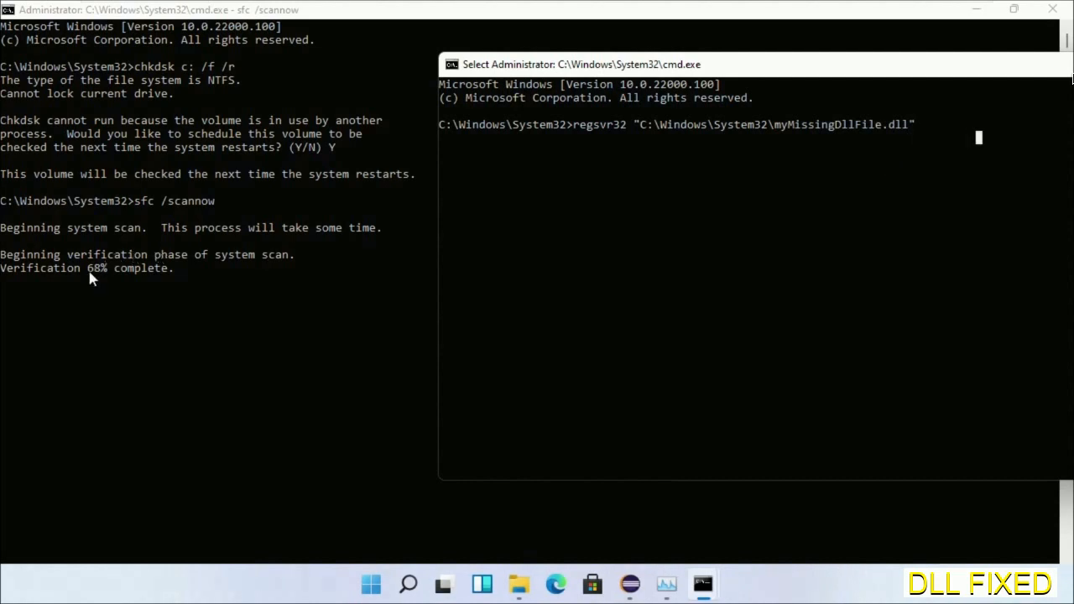
mouse_move(406, 587)
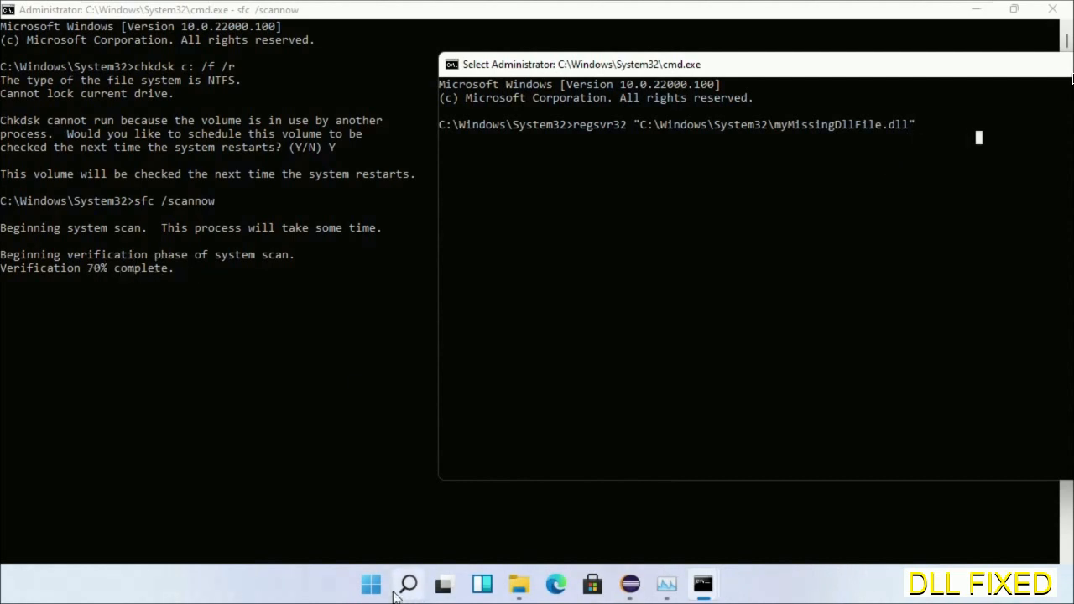
left_click(406, 581)
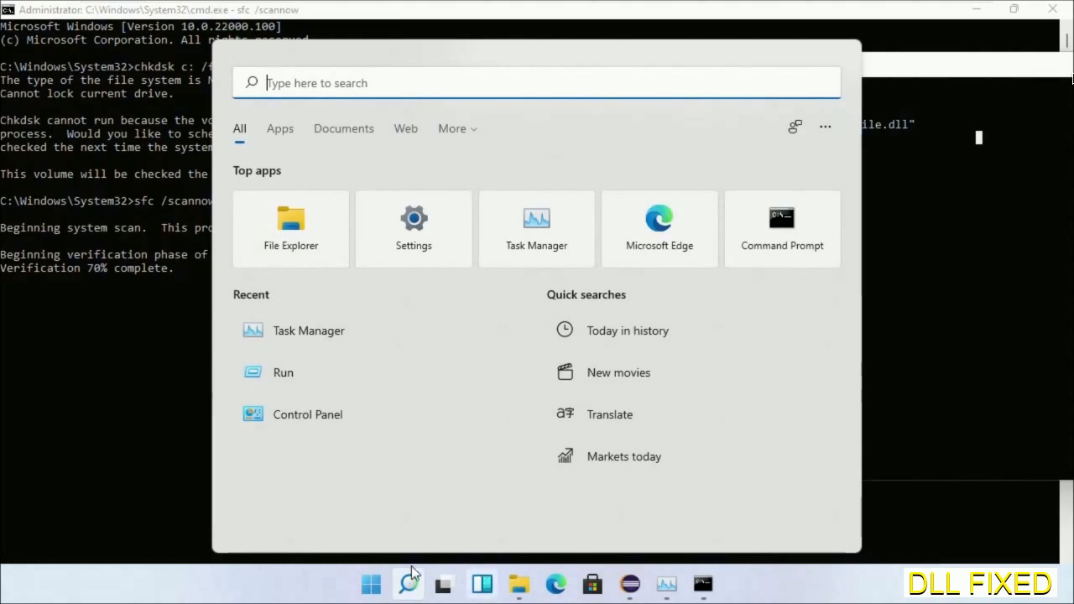